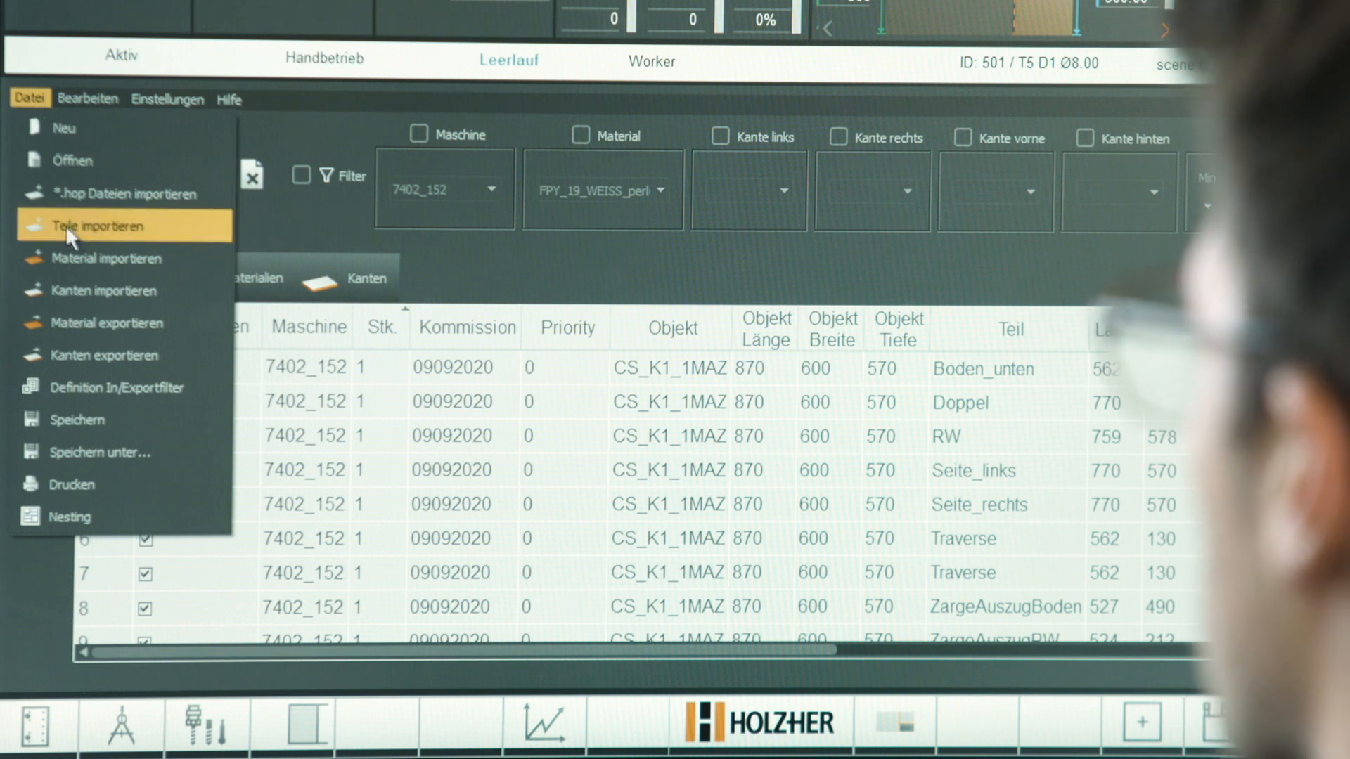
Import the parts for commission 09092020 into the job list, all marked for production.
click(95, 225)
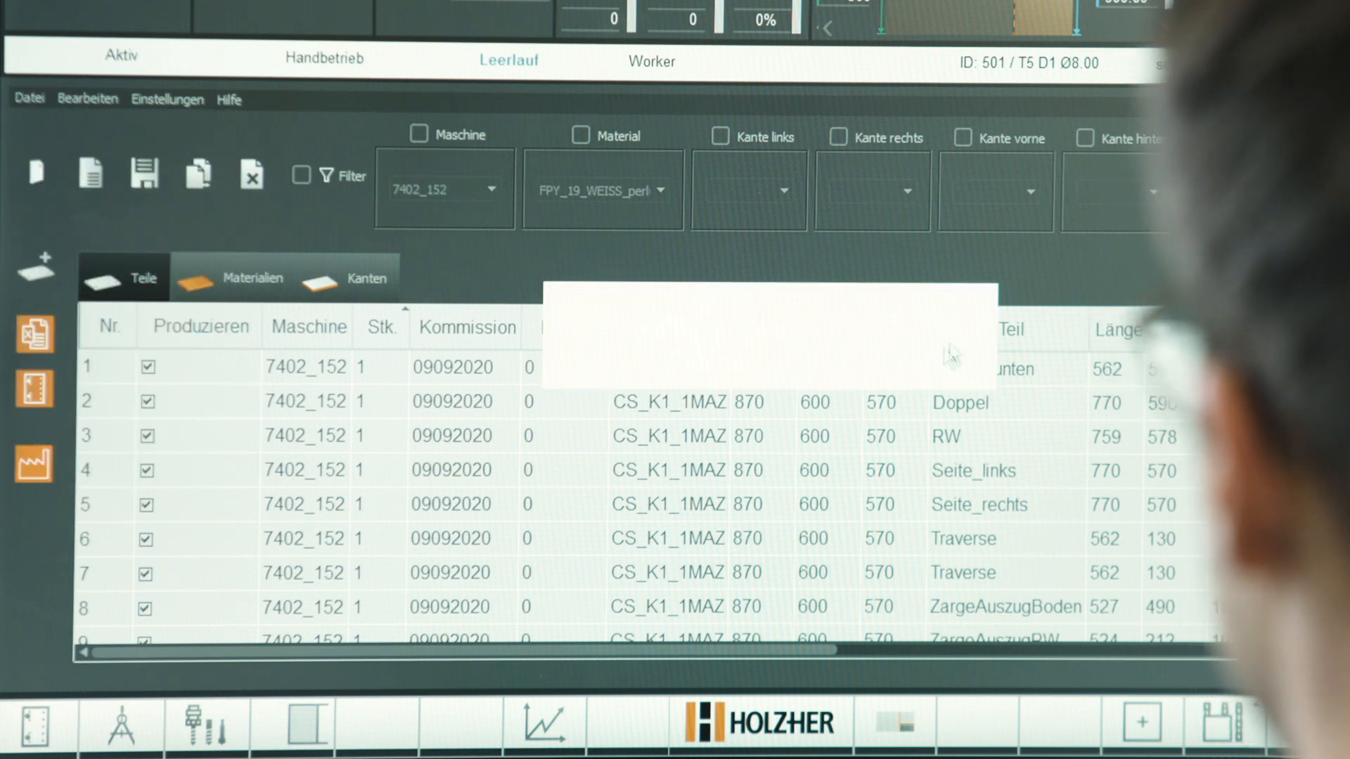
click(90, 173)
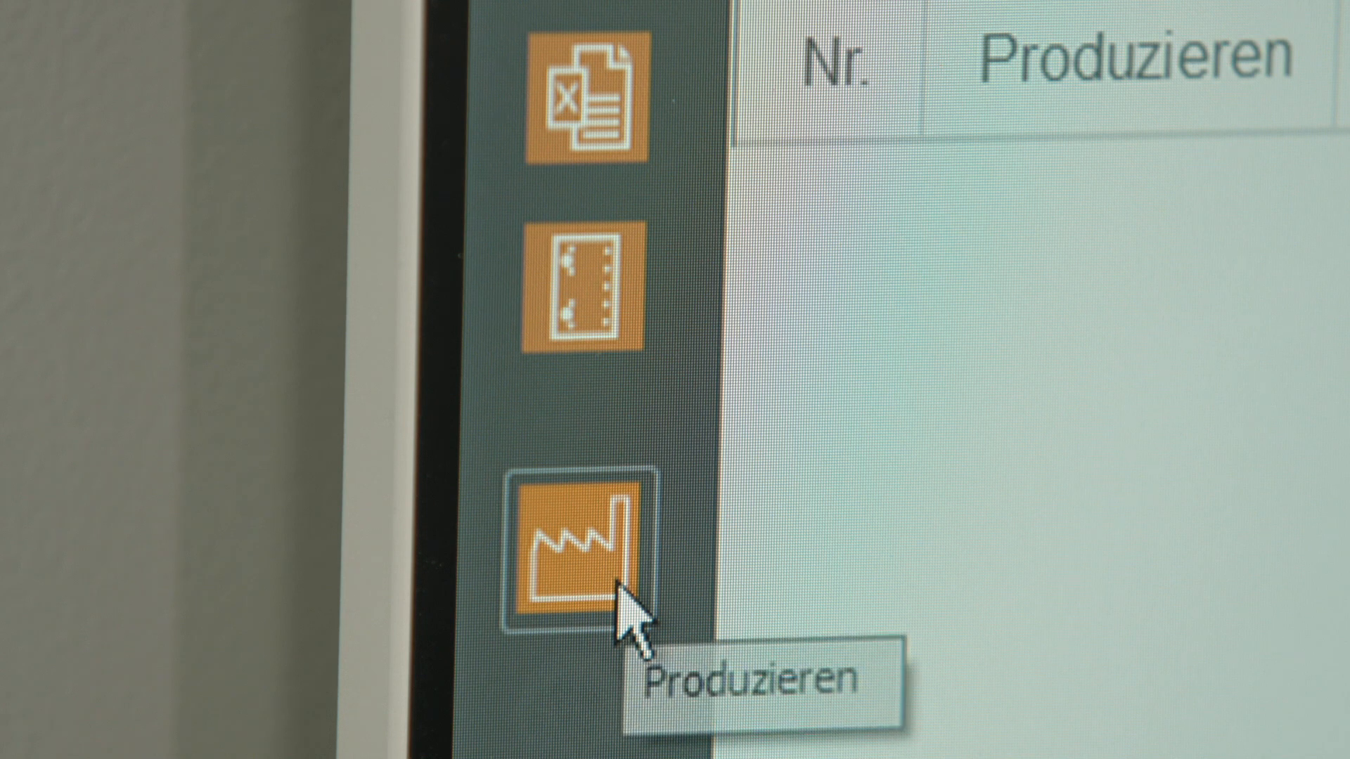
click(586, 547)
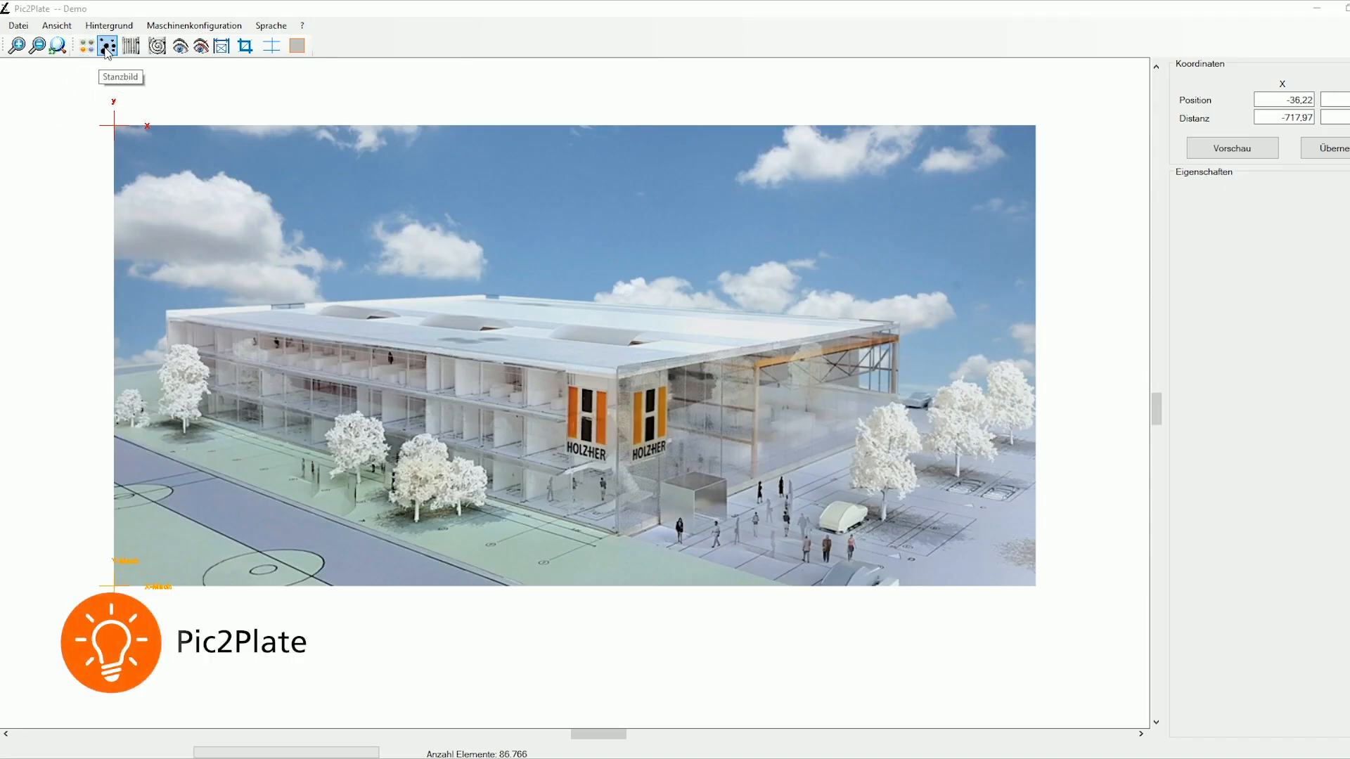
Preview the building photo as a linear engraving of vertical lines on a 3 mm grid.
click(130, 45)
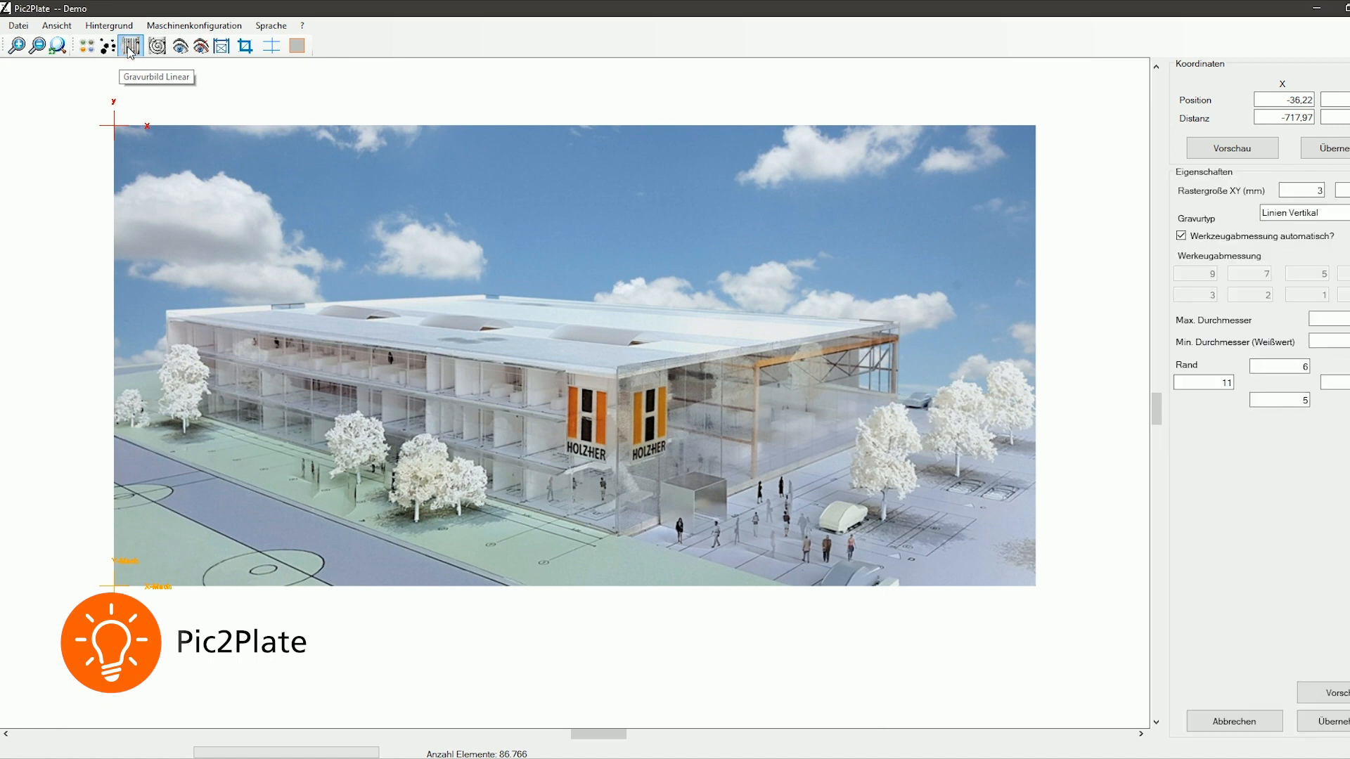
mouse_move(1292, 342)
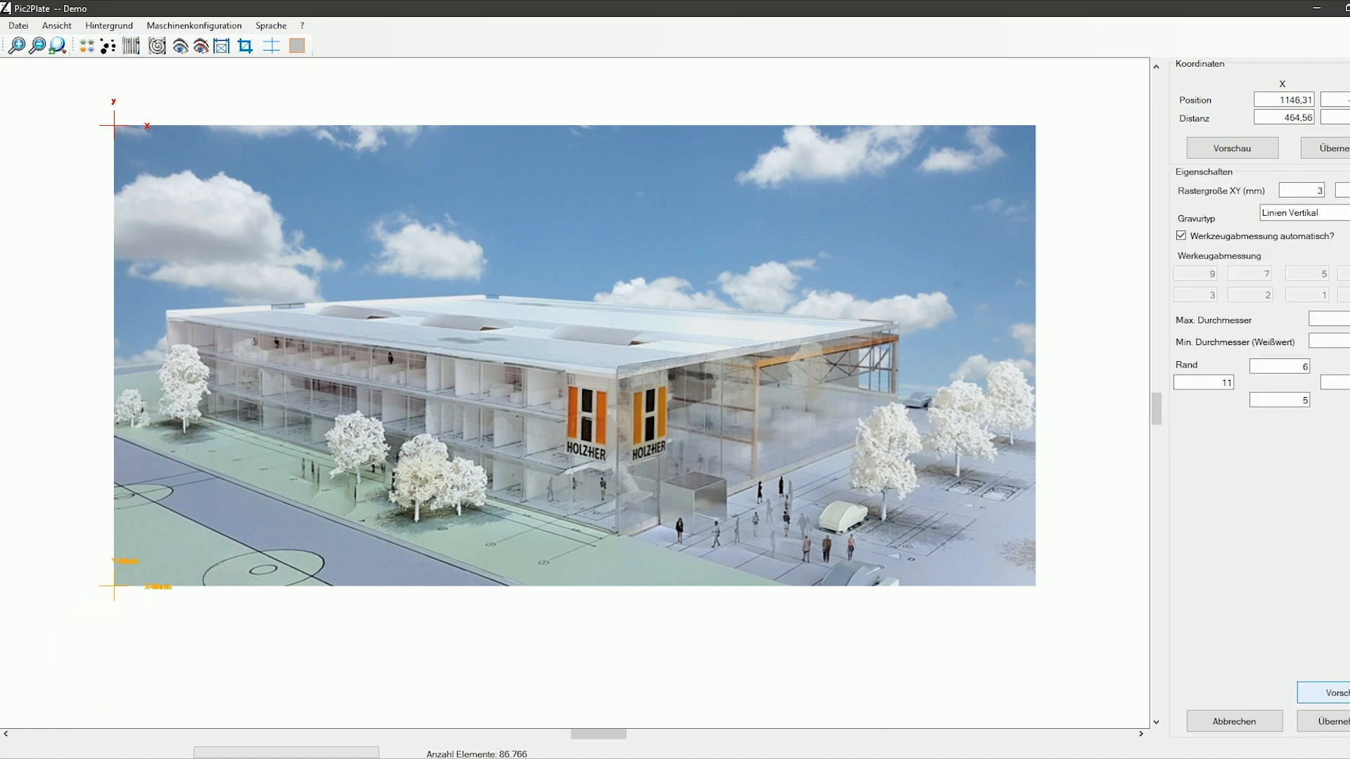
click(1230, 147)
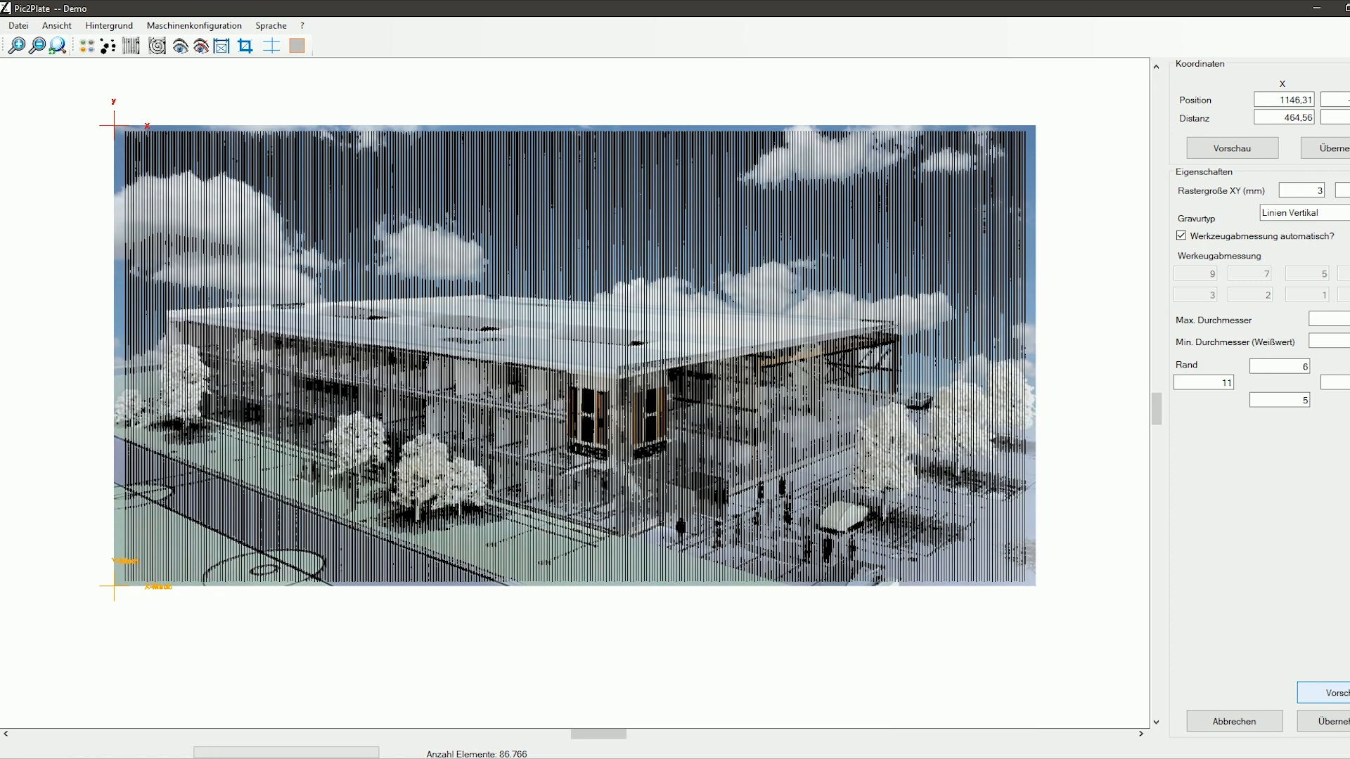